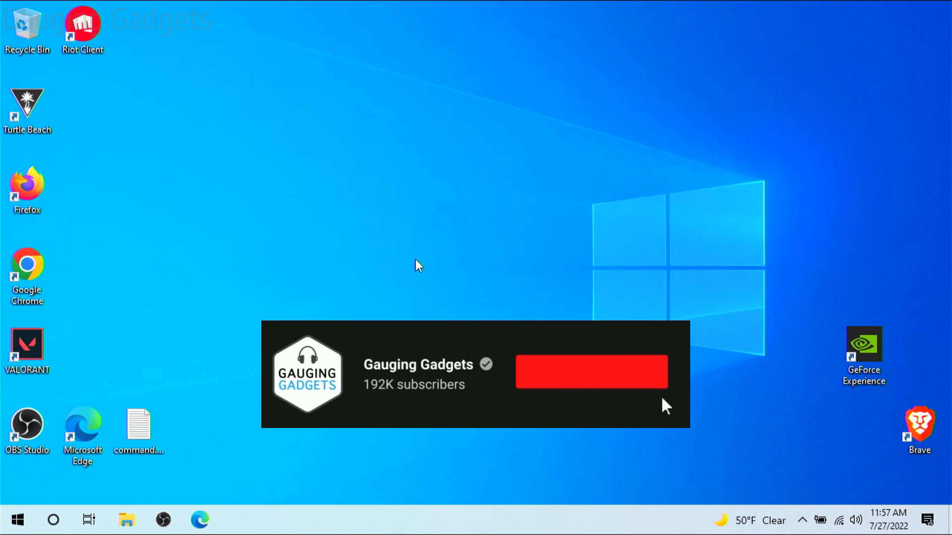
mouse_move(345, 237)
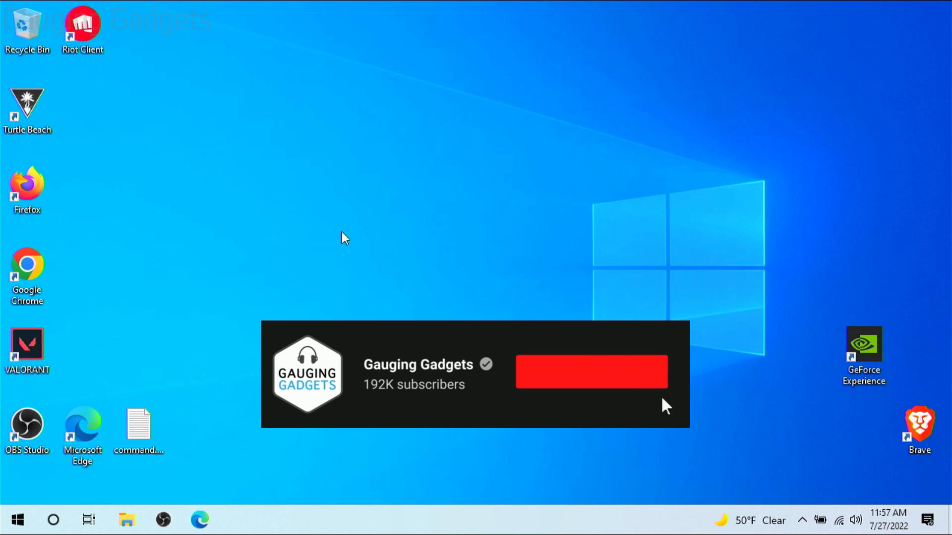
mouse_move(340, 242)
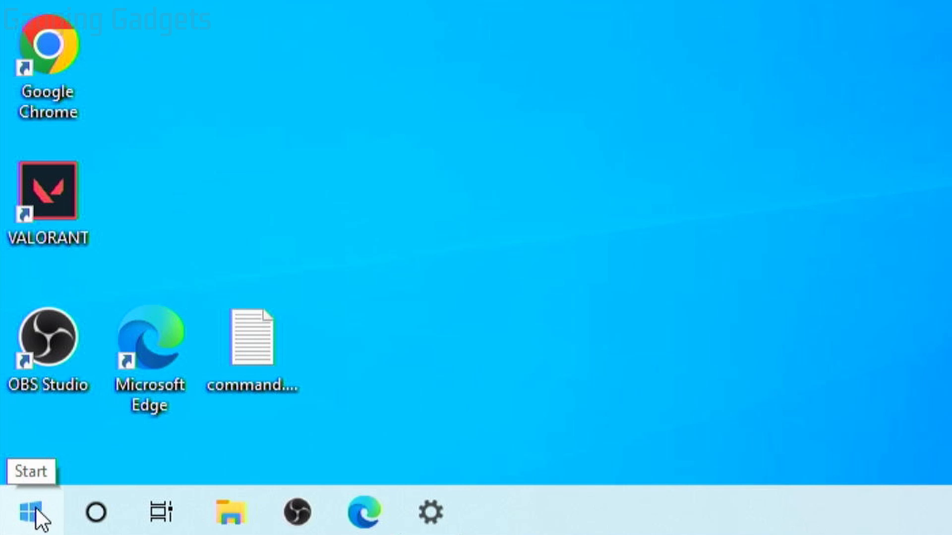
- Search the Start menu for 'change password' to surface the password settings result
click(18, 520)
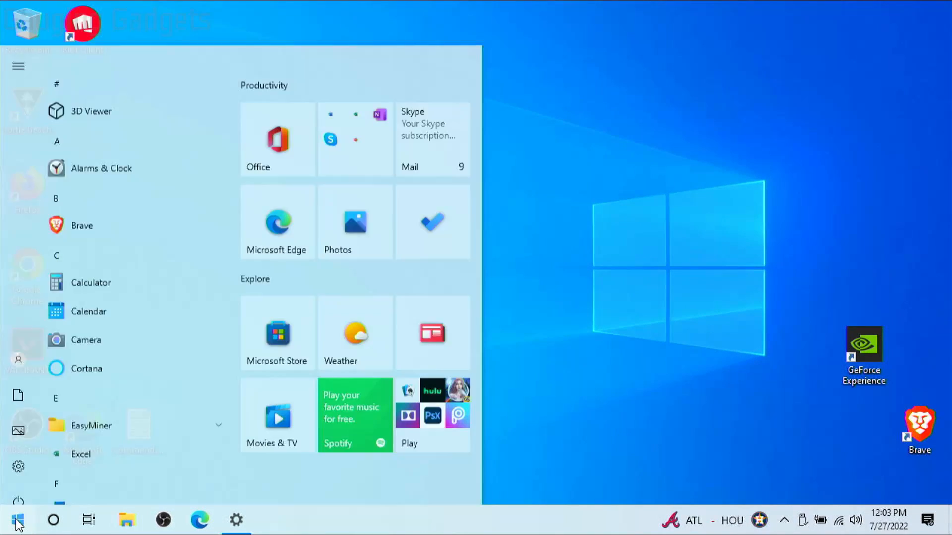
text(c)
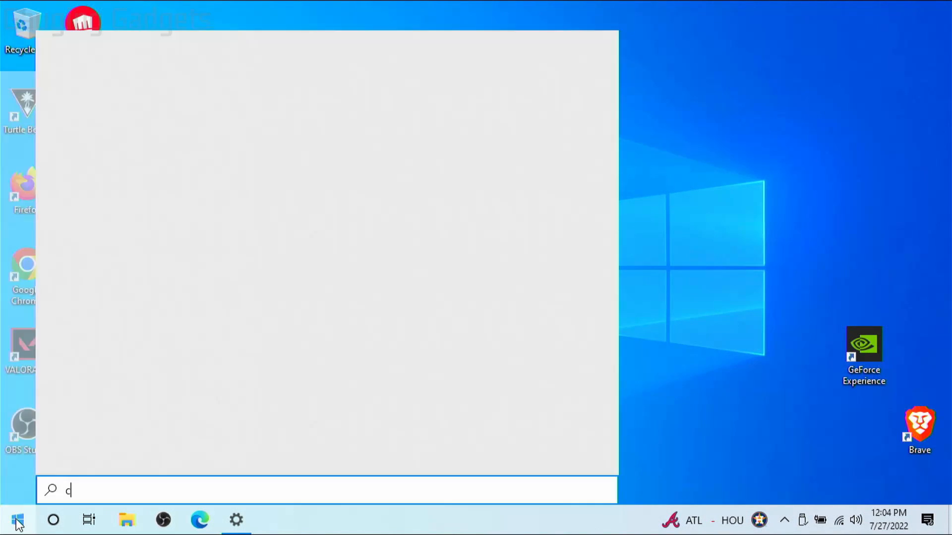
text(hange password)
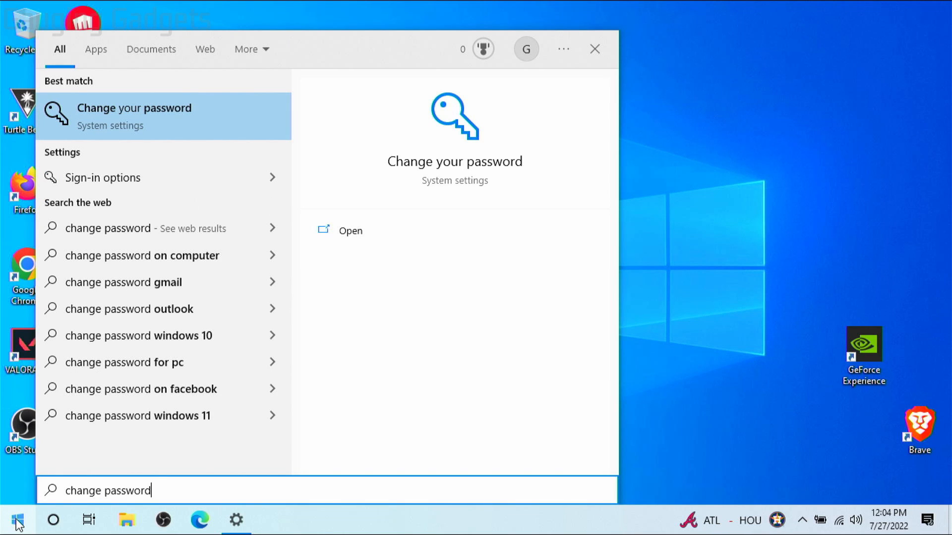
mouse_move(112, 126)
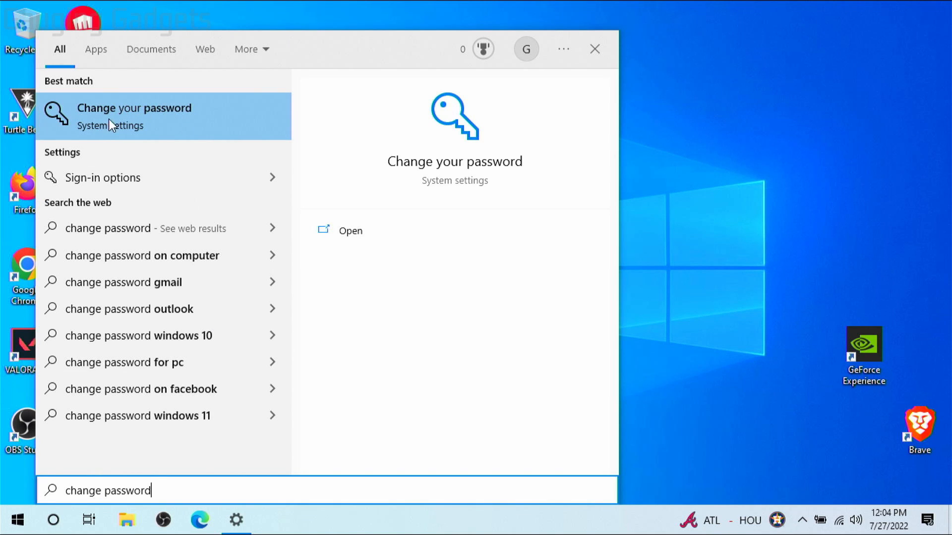
- Reach Sign-in options and expand the Windows Hello PIN entry
click(134, 117)
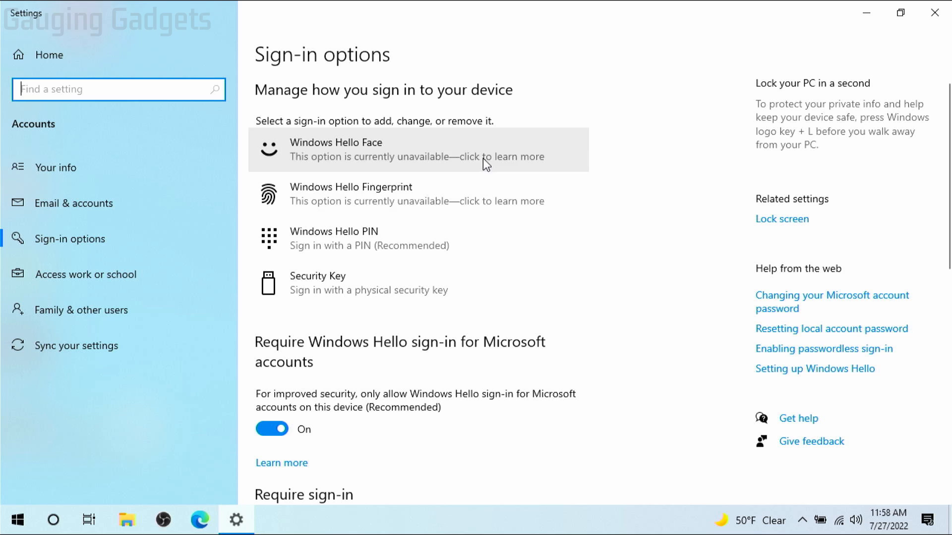
mouse_move(600, 168)
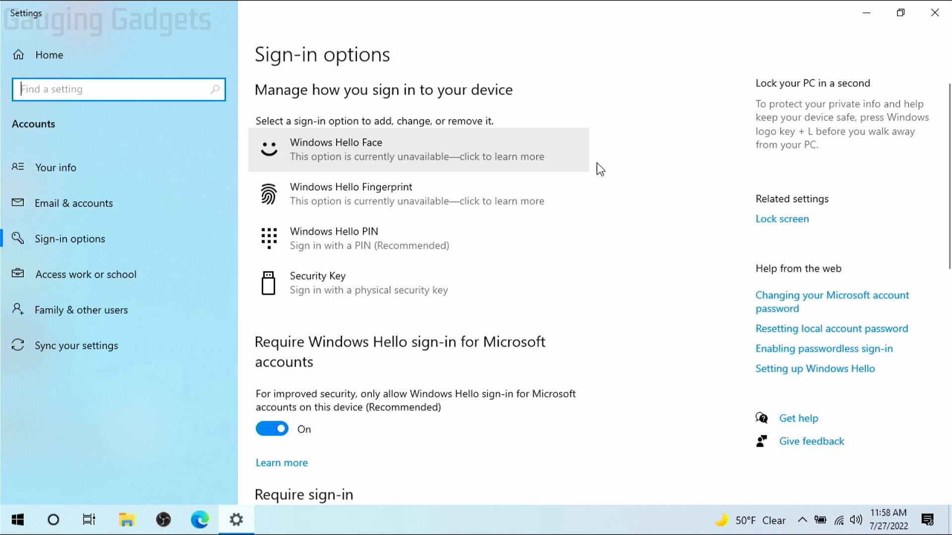
mouse_move(477, 180)
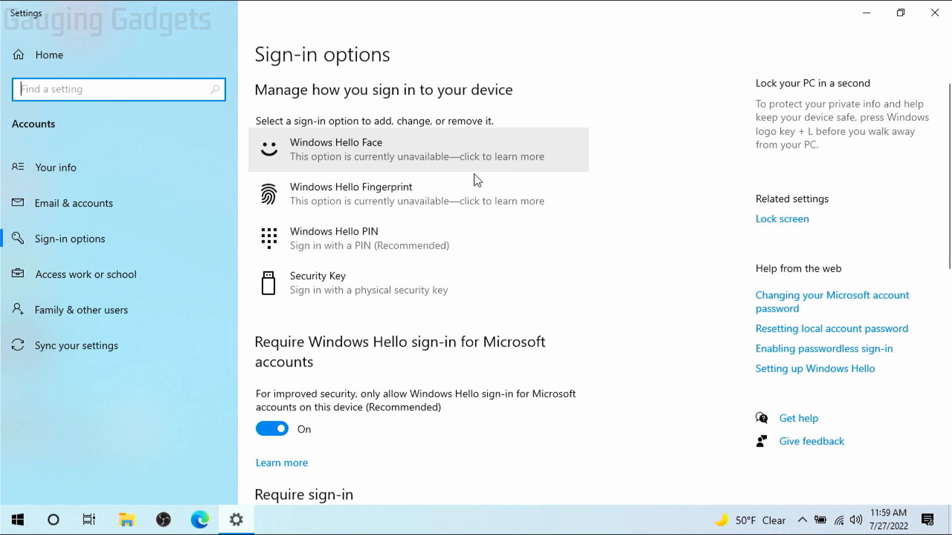
mouse_move(441, 194)
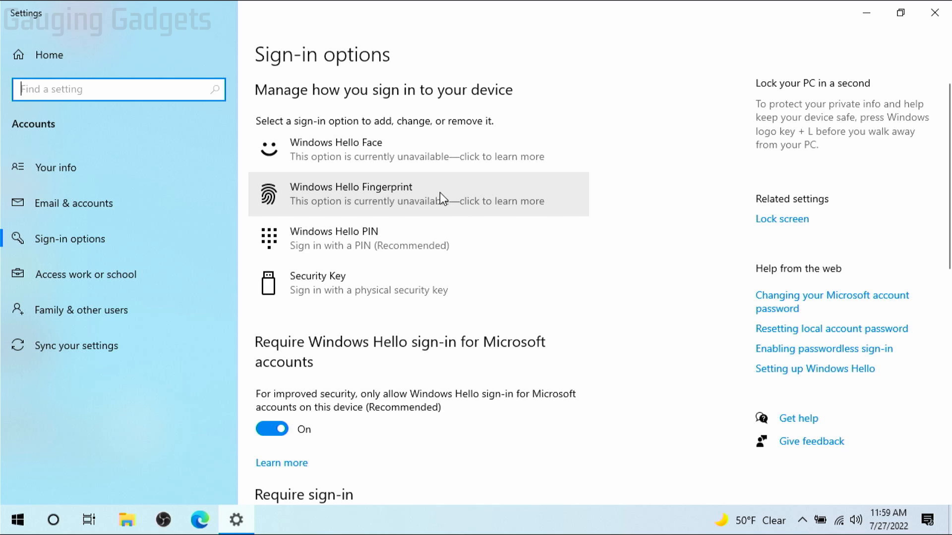
mouse_move(423, 244)
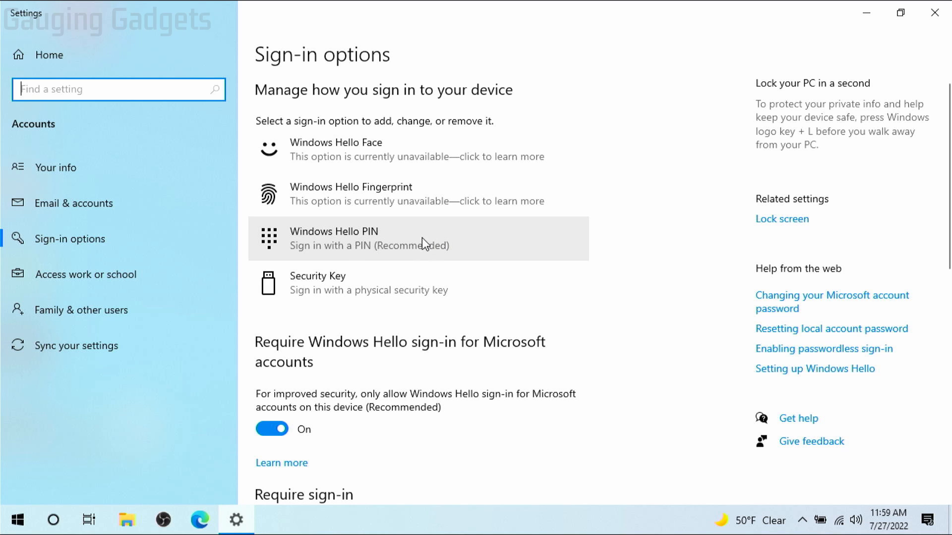
click(419, 238)
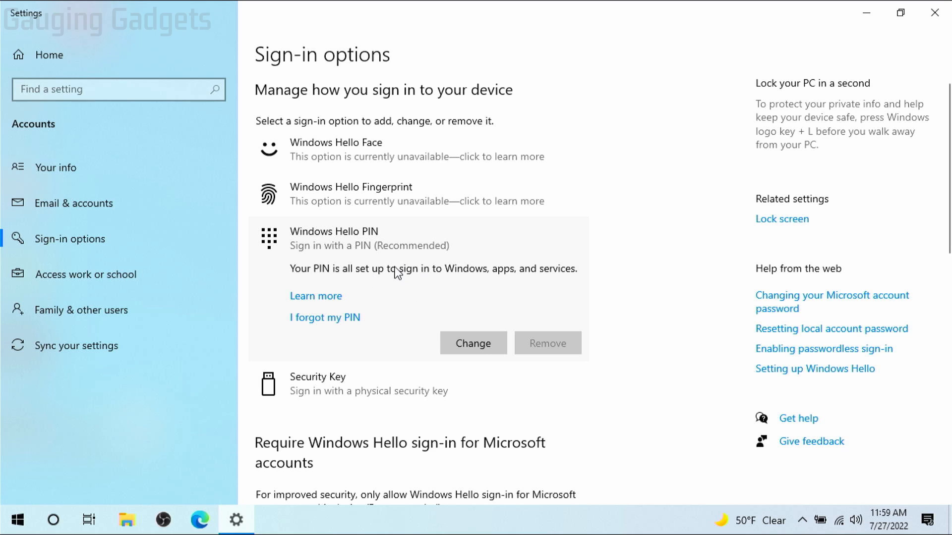
mouse_move(397, 248)
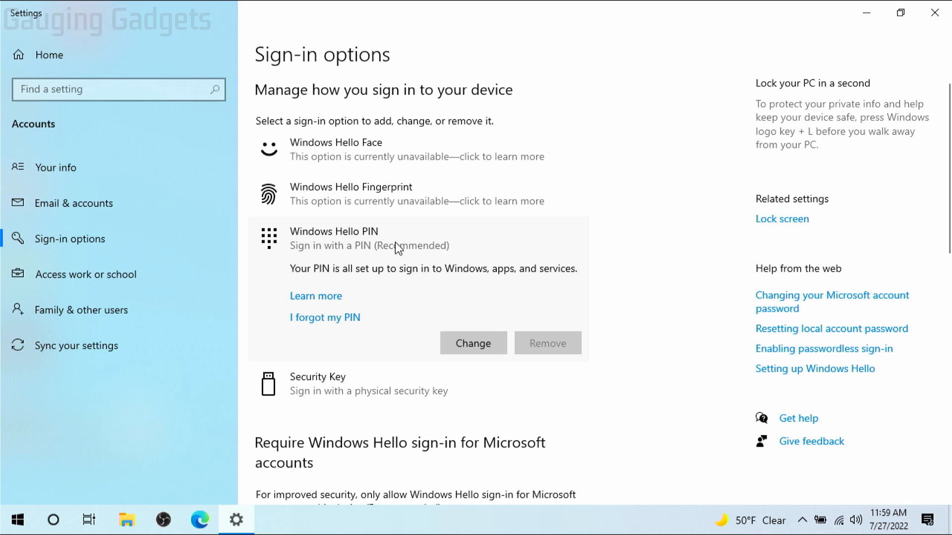
mouse_move(473, 343)
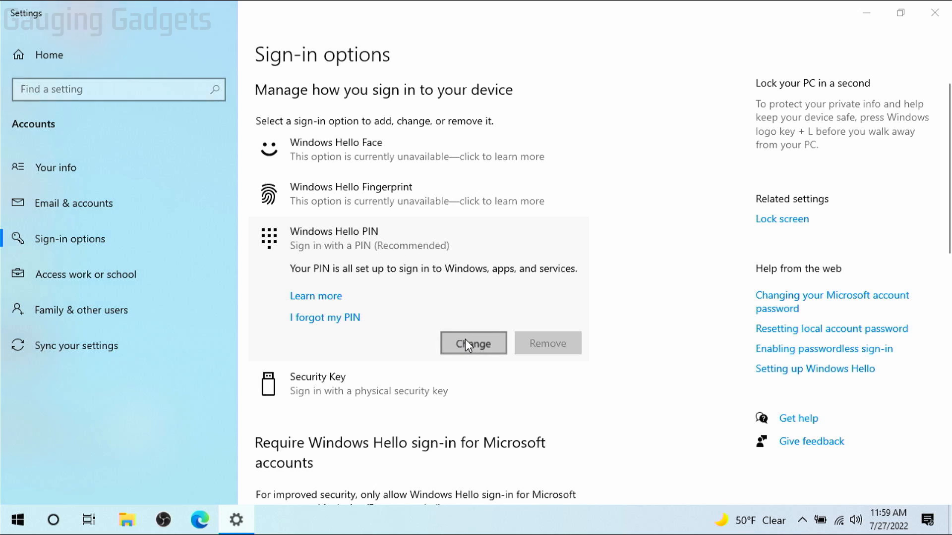
- Change the Windows Hello PIN to a new one including letters and symbols and confirm it
click(473, 343)
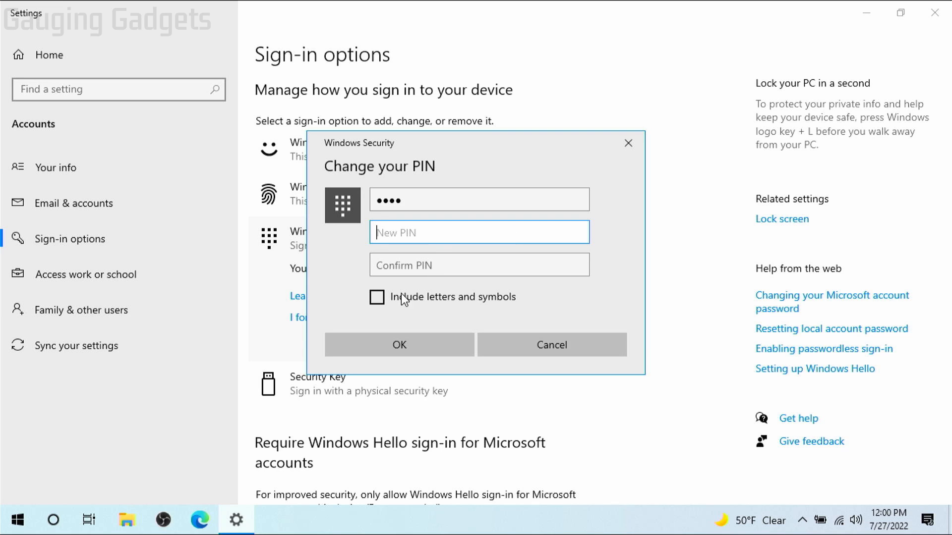
mouse_move(386, 302)
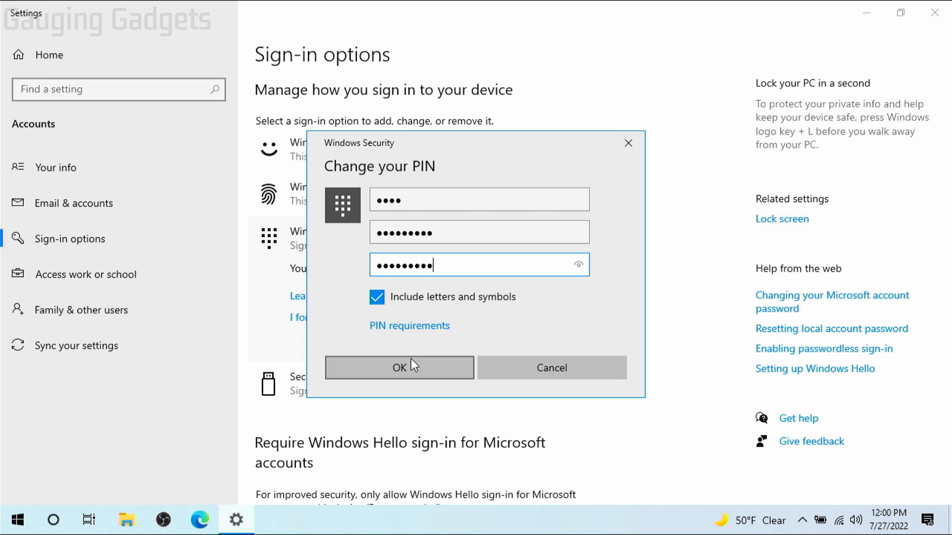
click(399, 367)
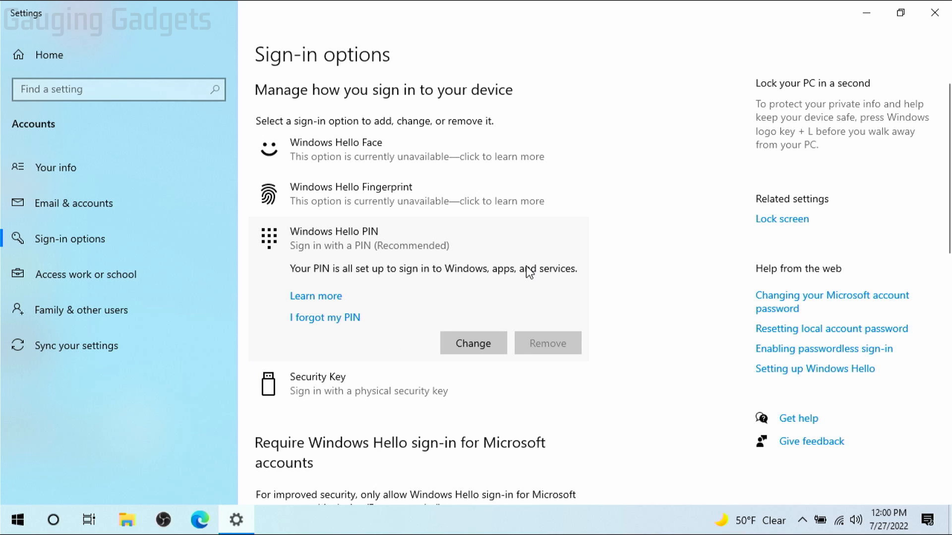
mouse_move(546, 251)
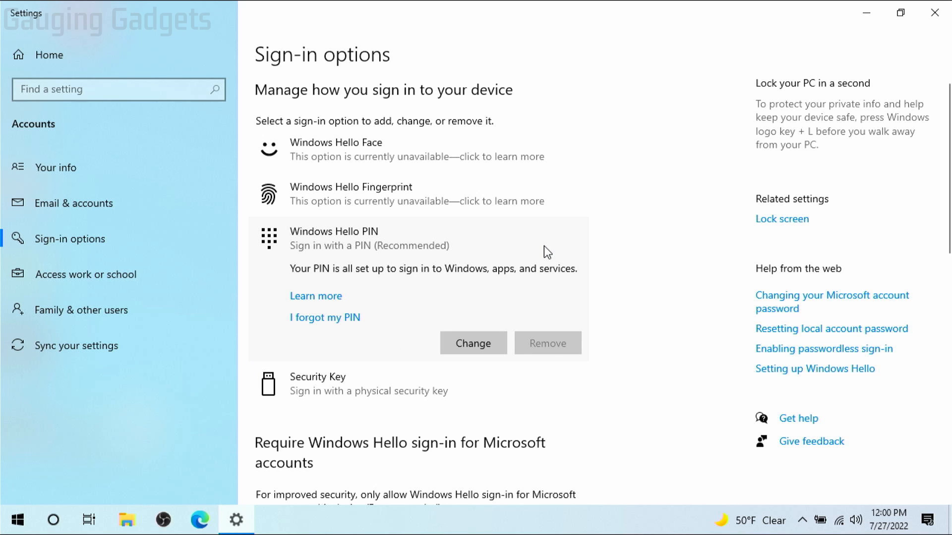